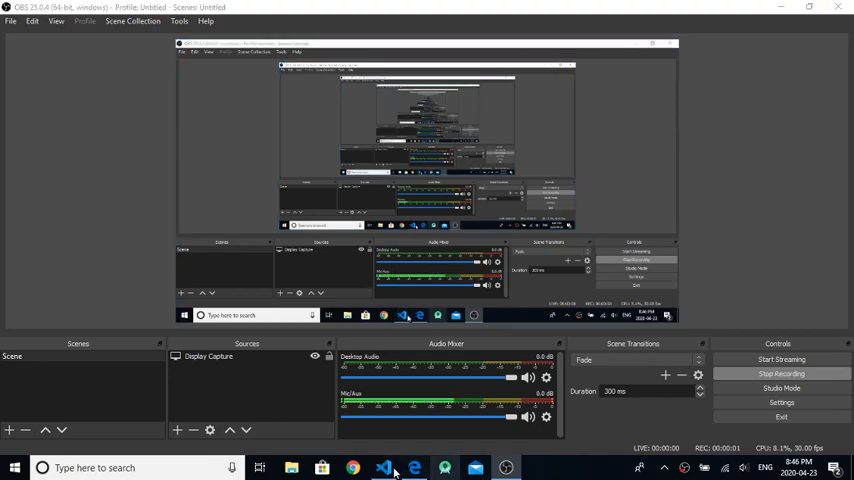
Start the OBS screen recording before switching to the editor.
left_click(384, 468)
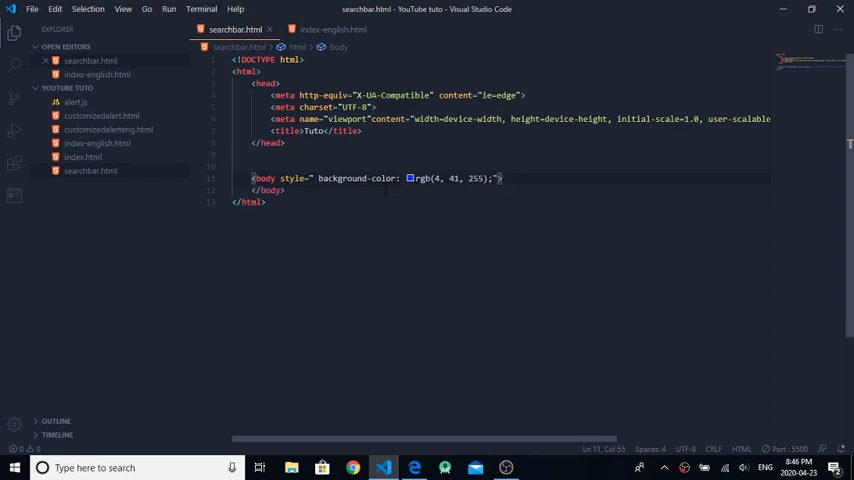
Add an <input type="search"> in the body with an empty value and id "search".
type("<i")
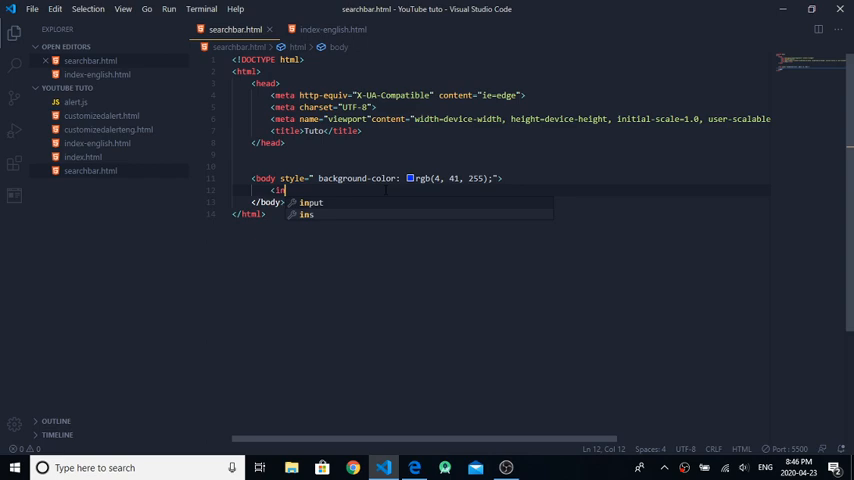
type("nput type=\"search")
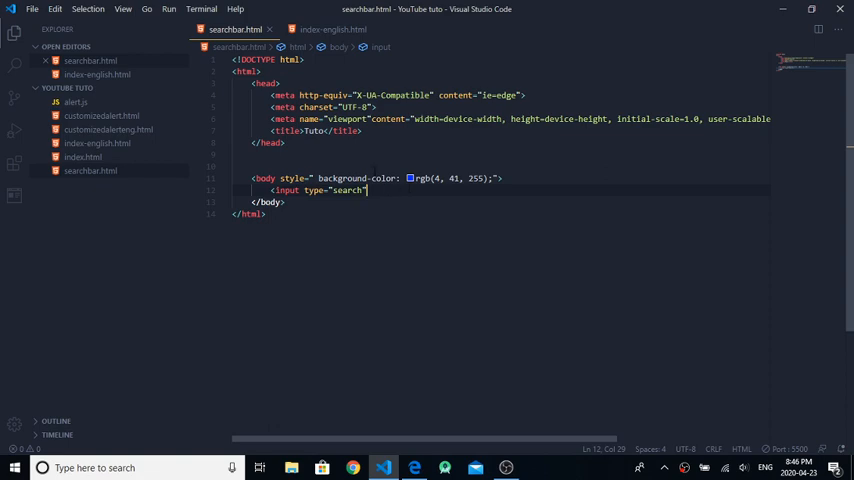
type(">")
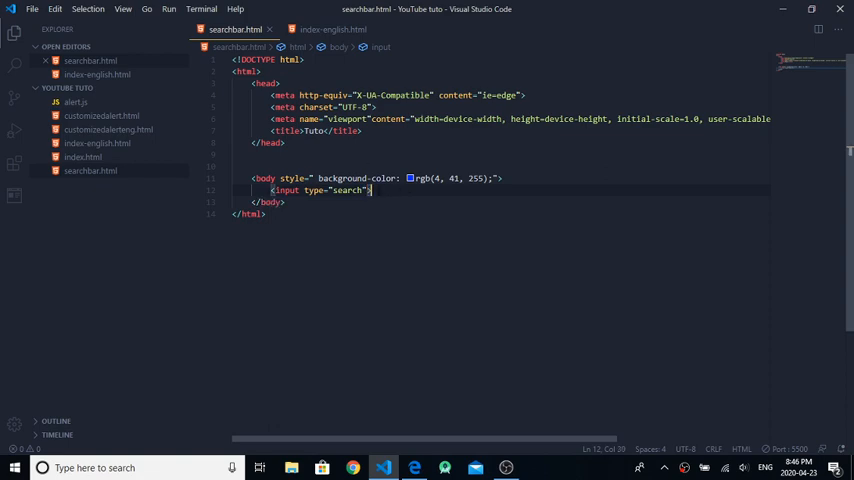
left_click(414, 468)
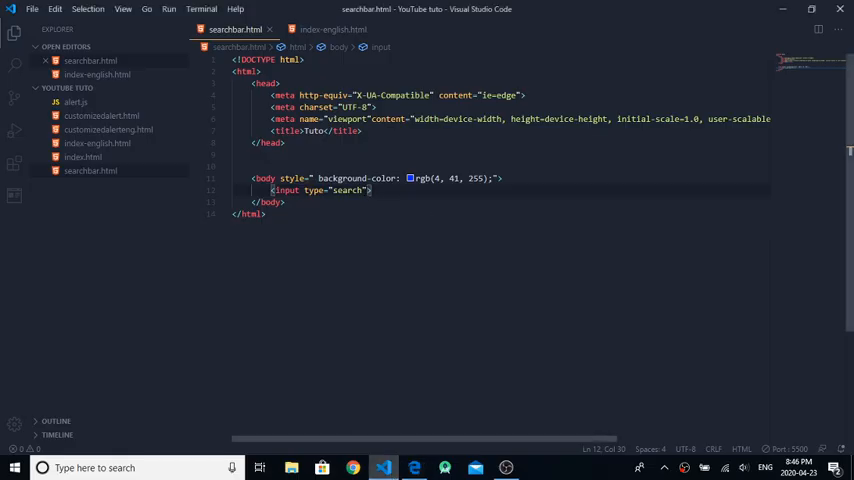
type("ali")
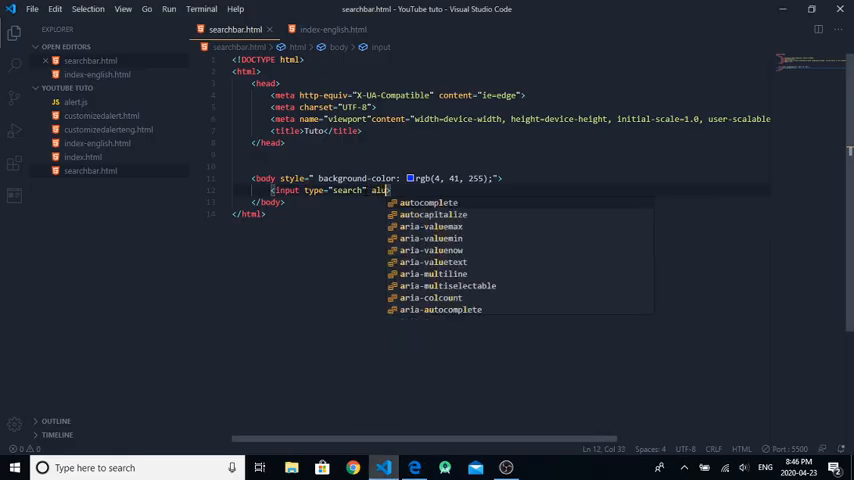
type("value")
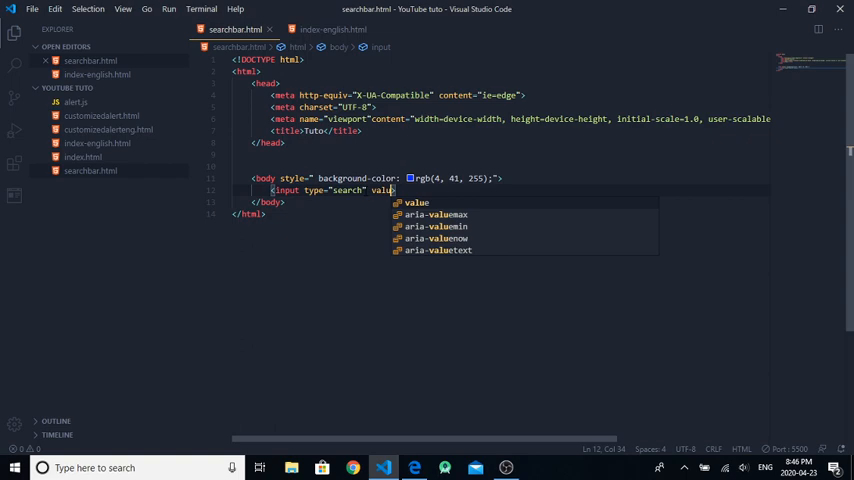
type("=\"\" >")
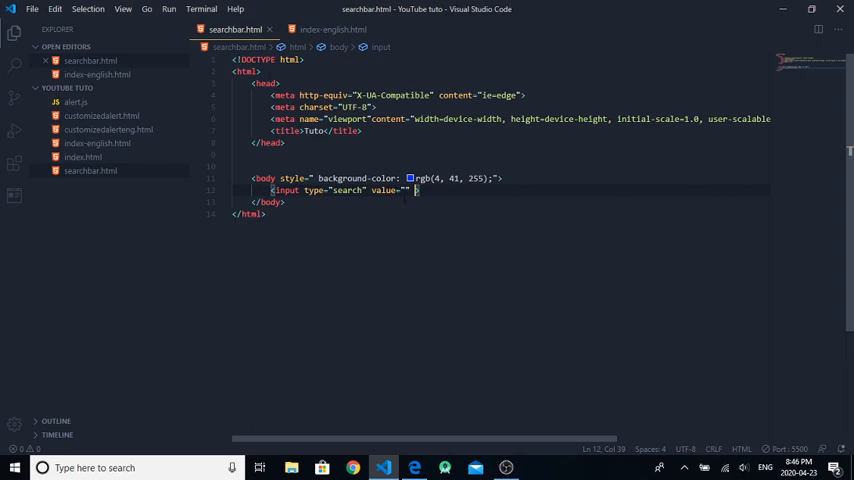
type("id=\"\"")
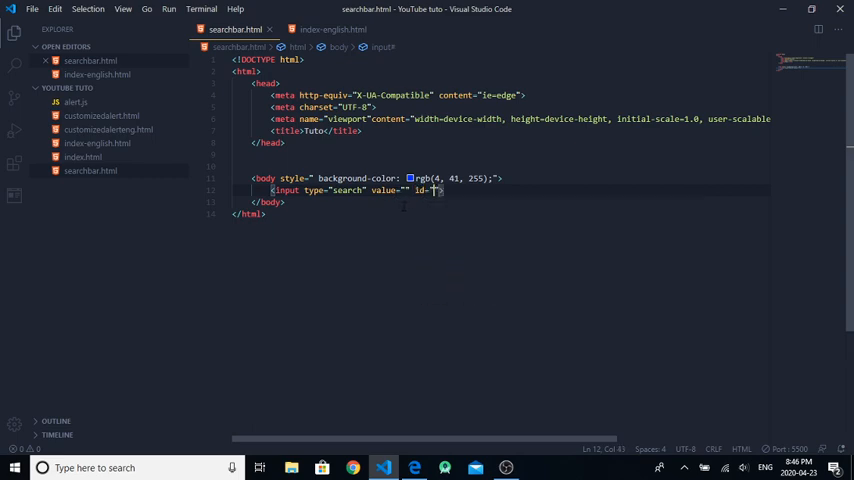
type("search")
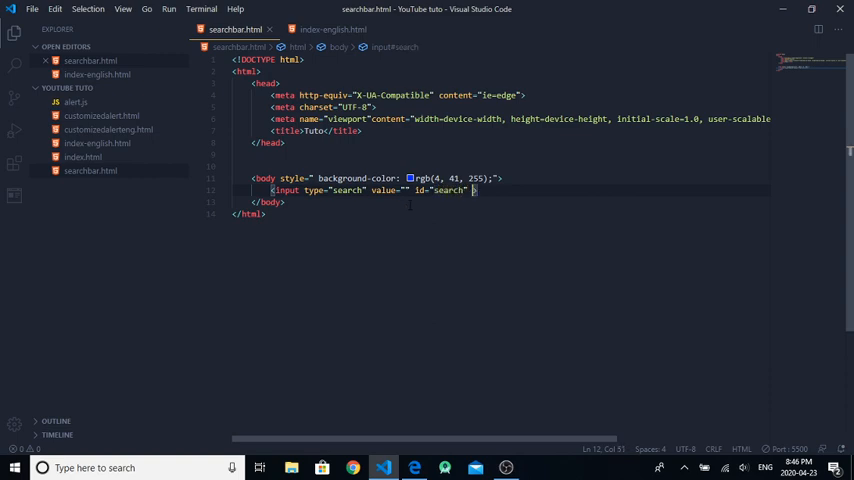
Give the search input onchange="openPage()" and begin the script block below it.
type("ch")
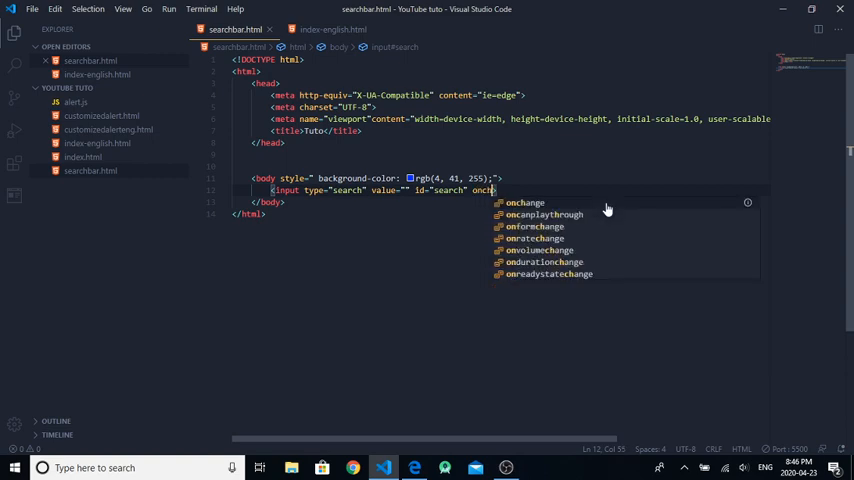
left_click(524, 204)
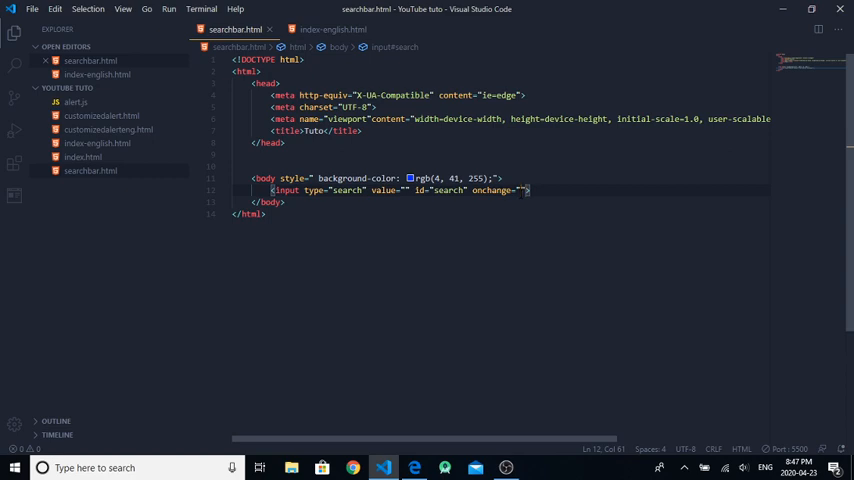
type("open")
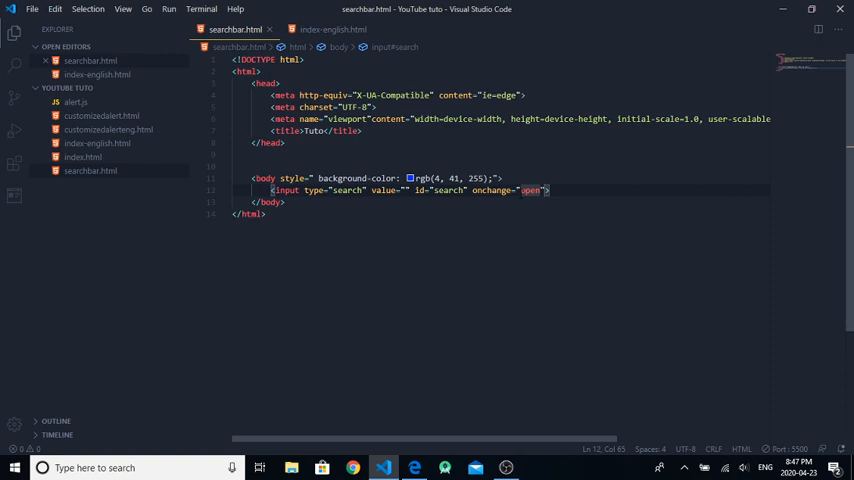
type("Page")
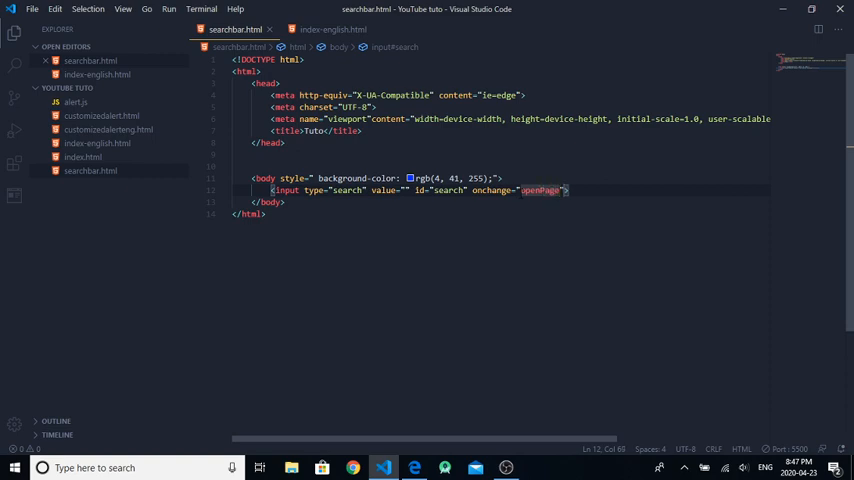
type("()")
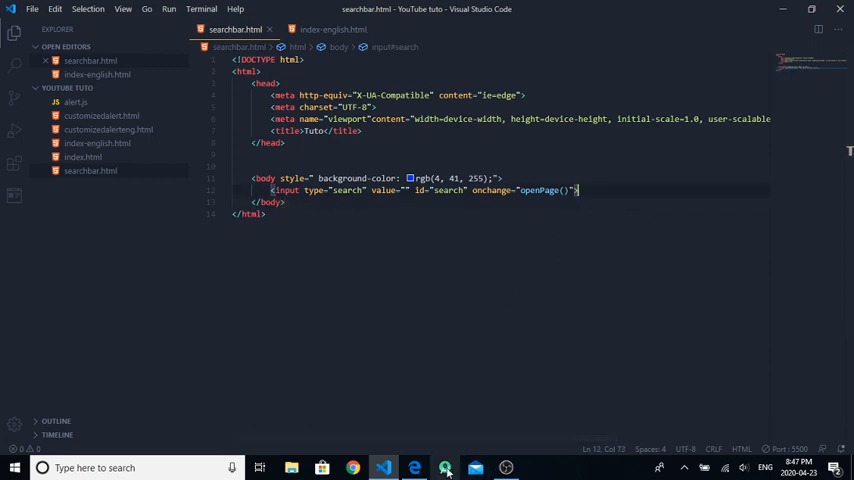
type("<script></script>")
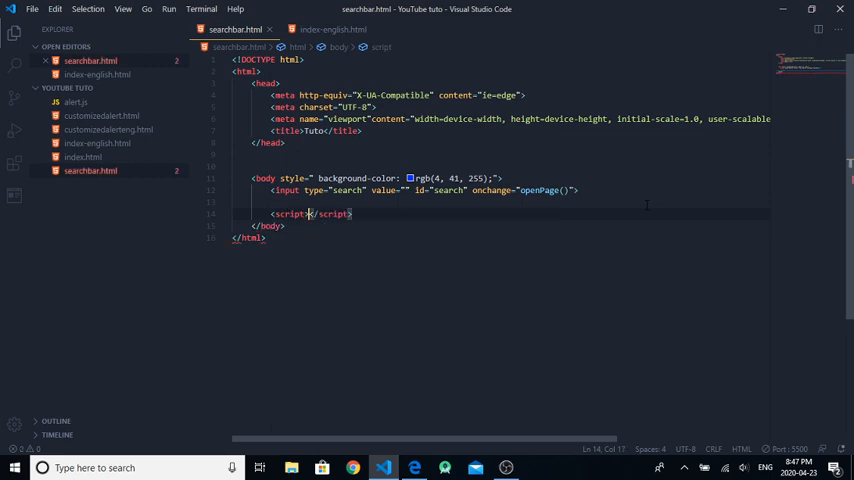
Define an empty function openPage(){ } inside the script block.
key("Enter")
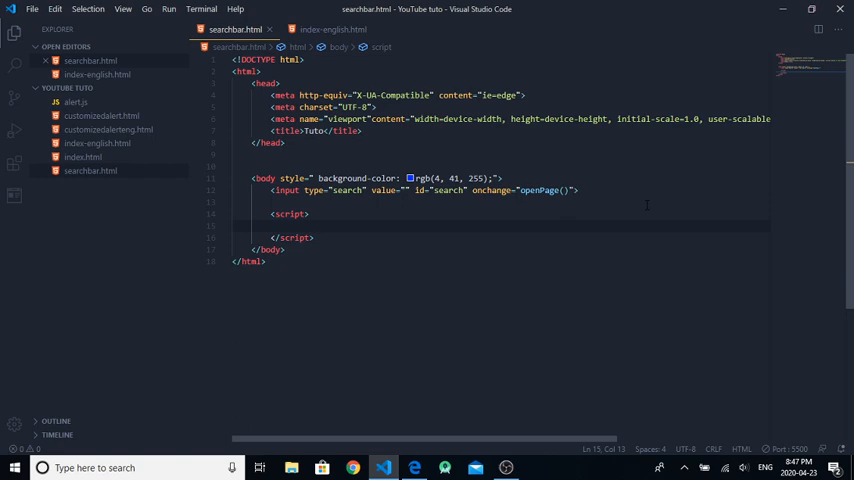
type("function")
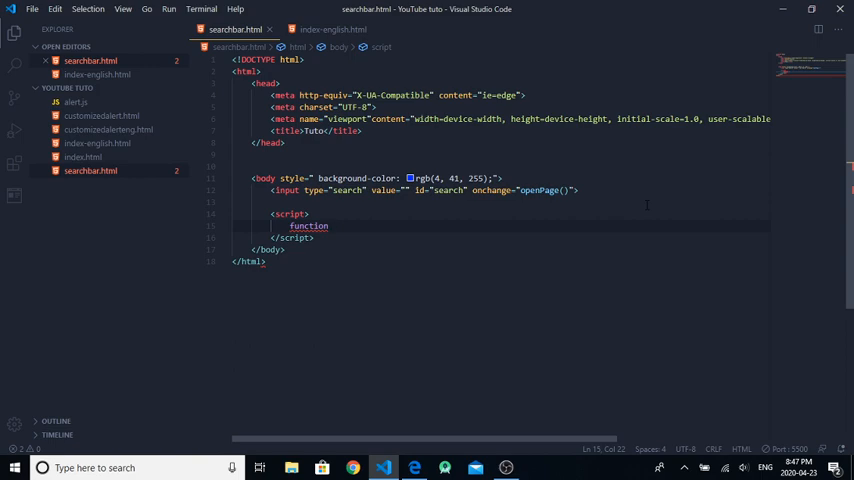
type("openPage")
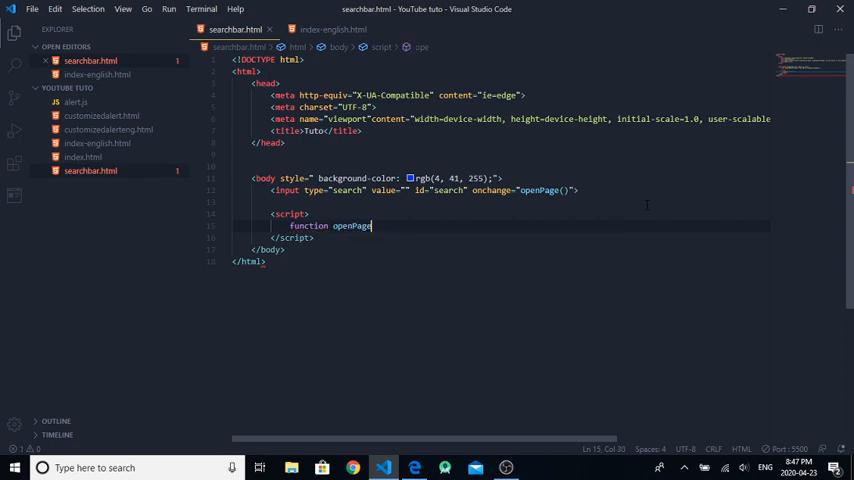
type("(){")
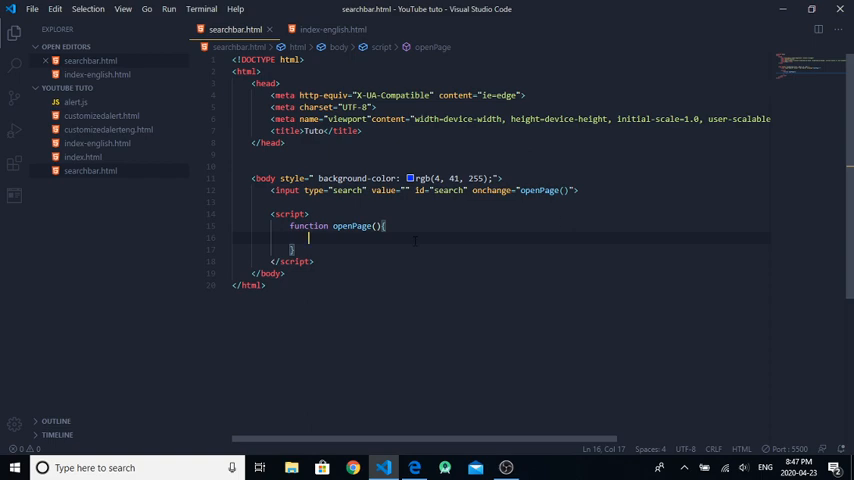
Store document.getElementById("search").value in var x inside openPage().
type("var")
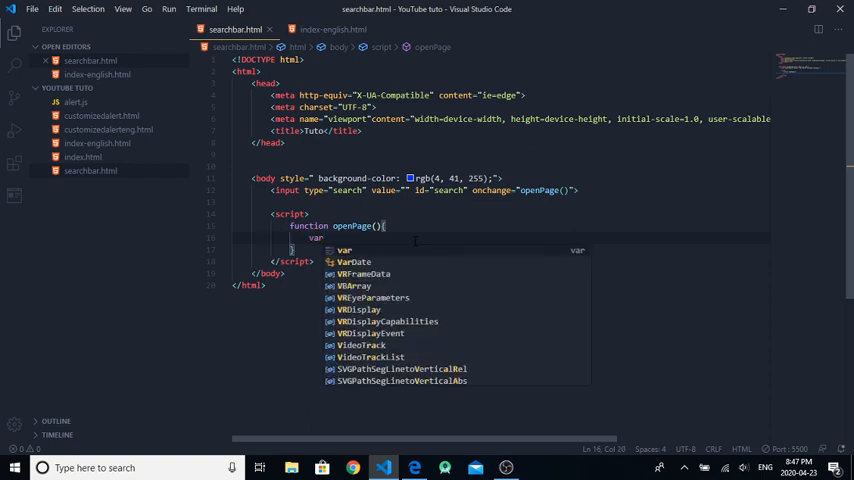
type("x =")
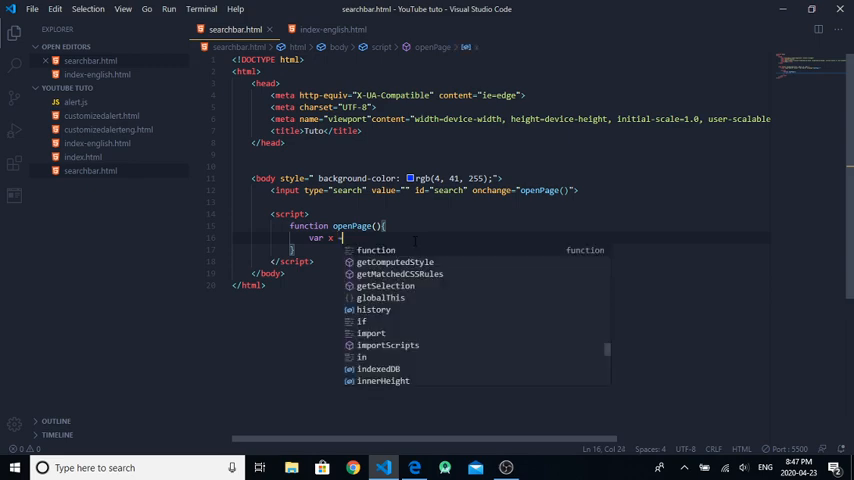
type("document.")
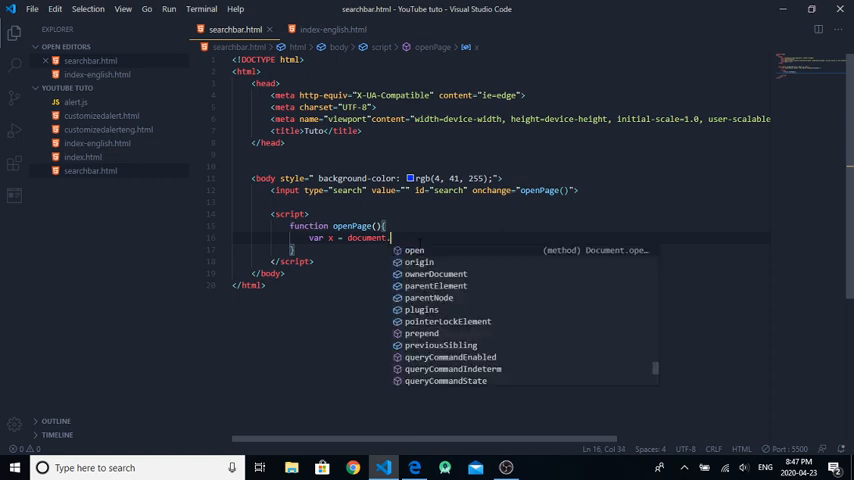
type("getElementById(\"sea")
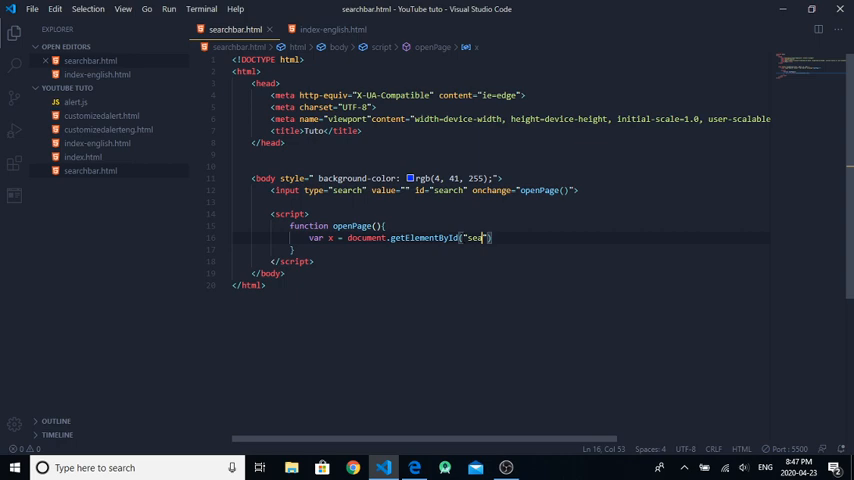
type("rch")
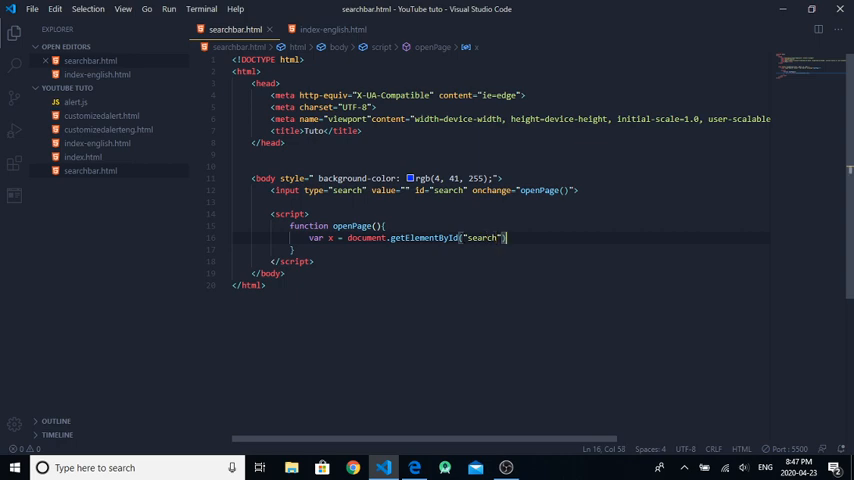
type(".vlue")
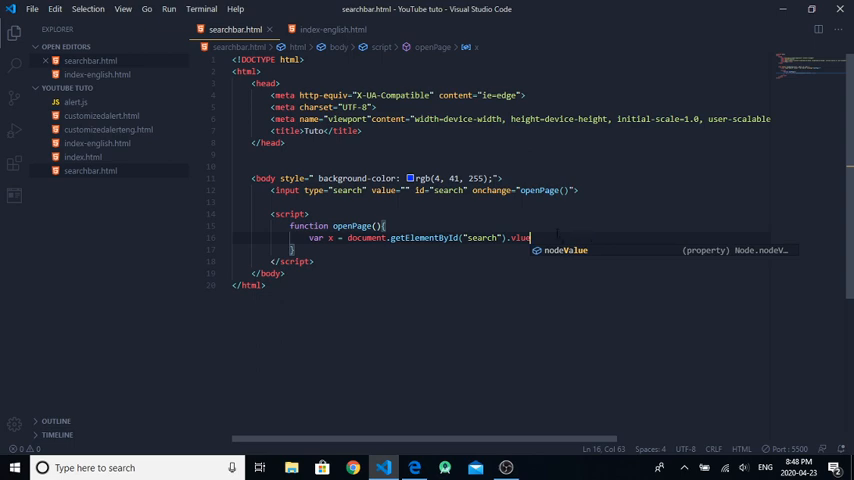
key("Backspace")
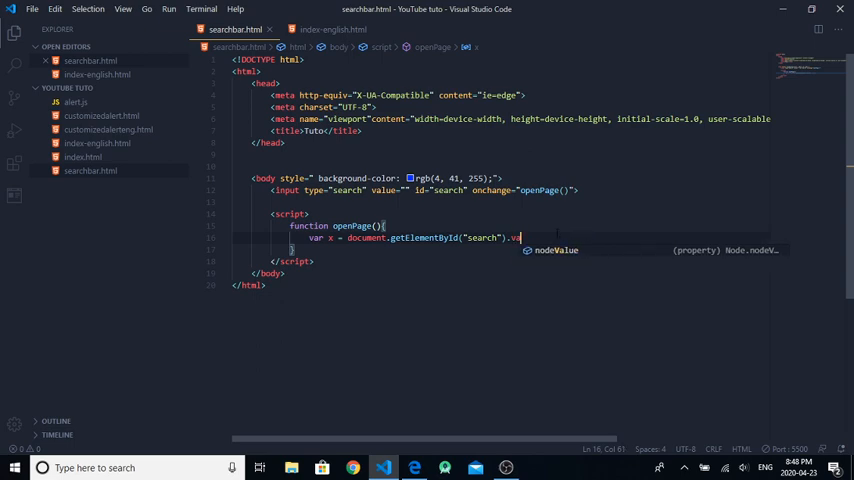
type("lue;")
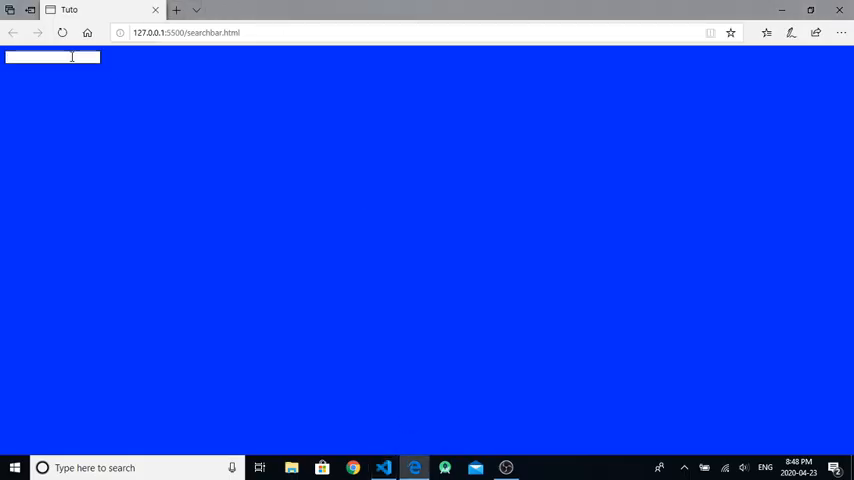
Focus the search box on the blue Edge page and enter a test value 'ee'.
left_click(50, 56)
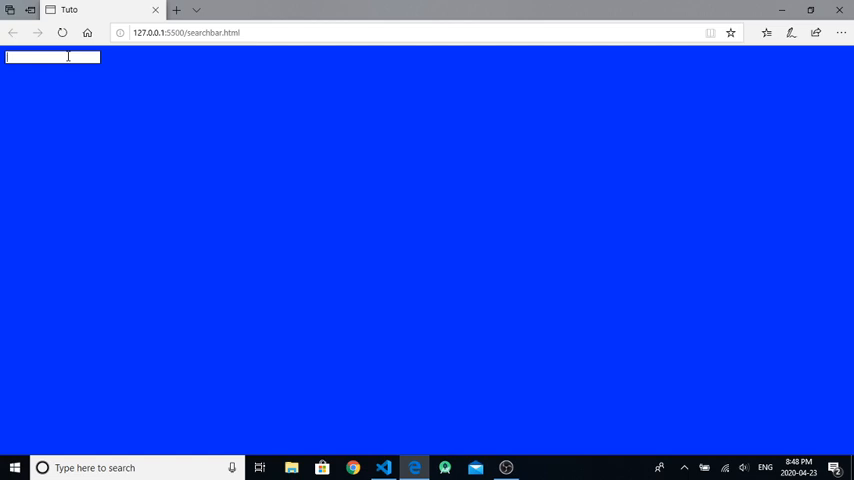
type("ee")
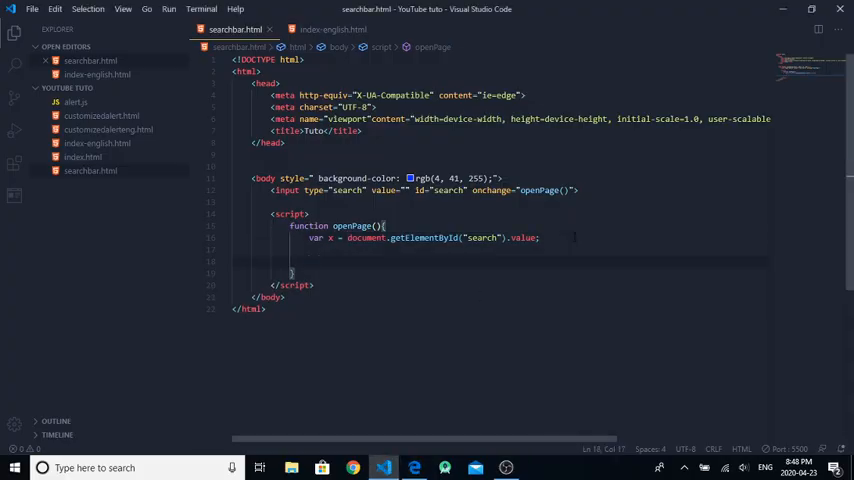
Add an if block in openPage() checking whether x equals "dog".
type("if ()")
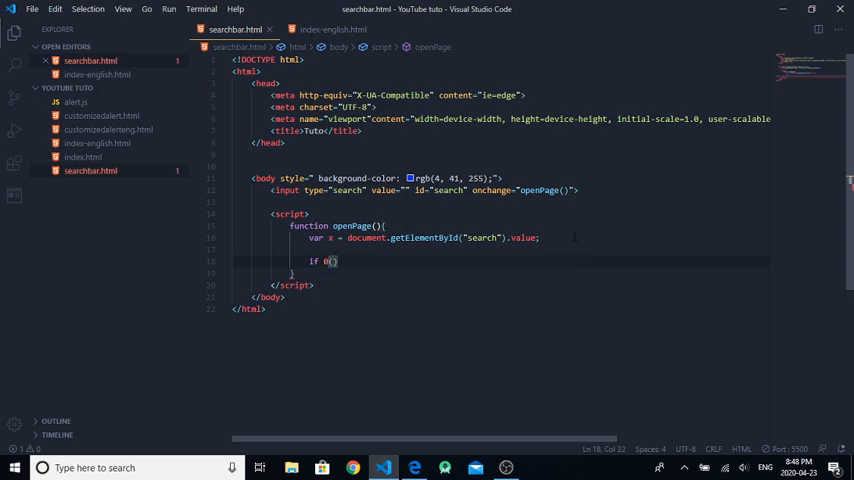
key("Backspace")
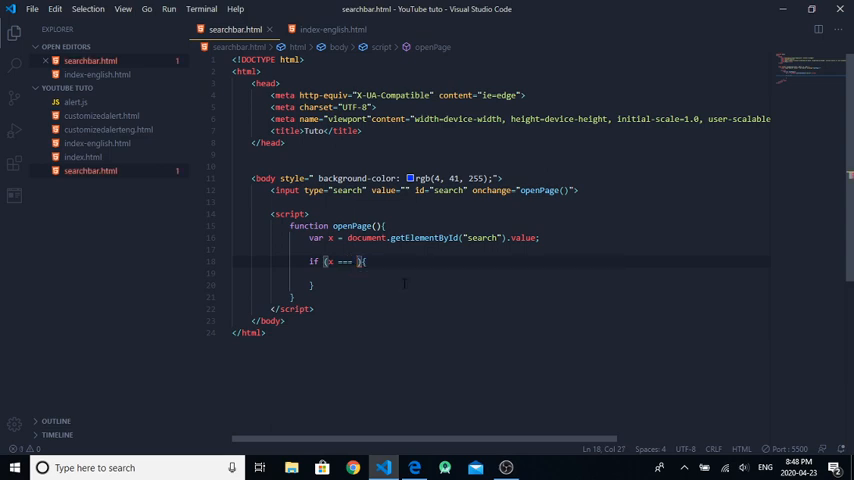
type("\"\"")
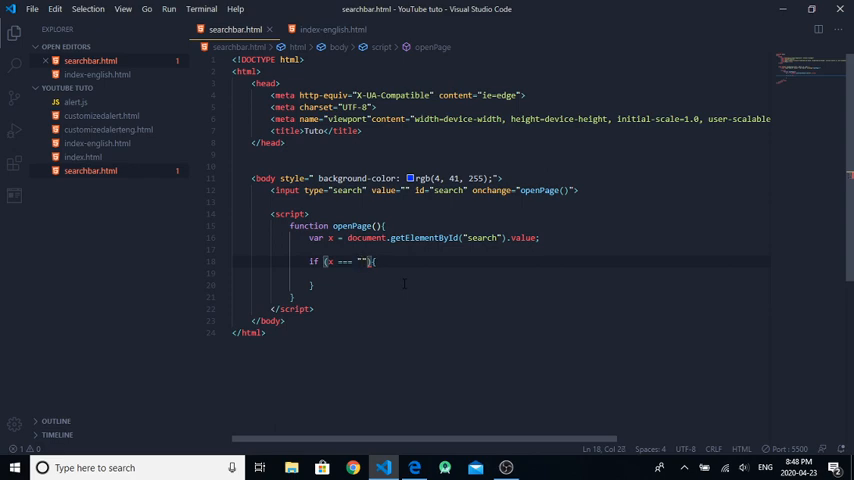
type("dog")
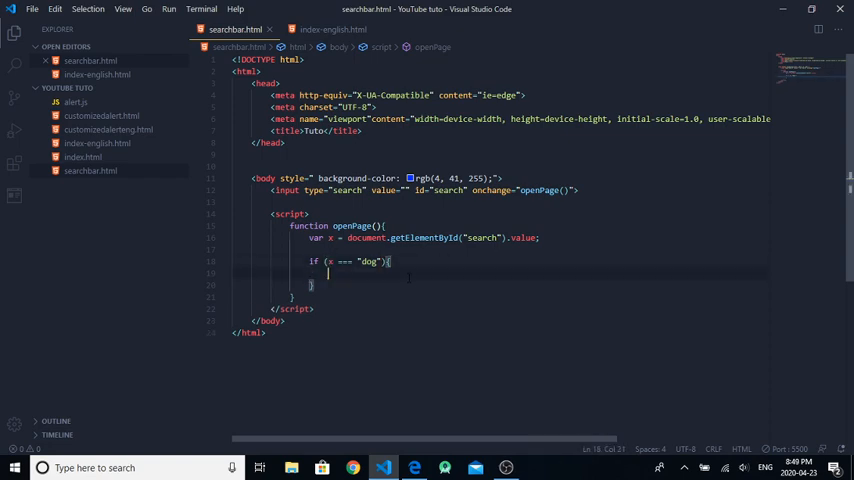
type("o")
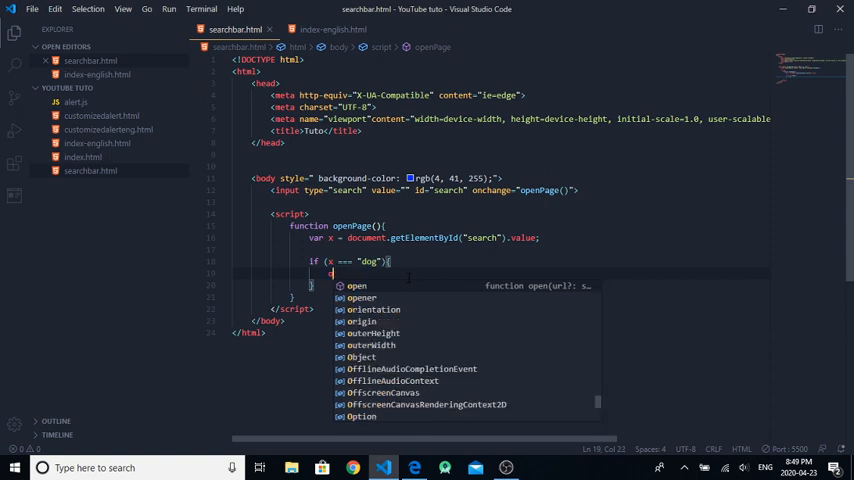
Inside the dog block call window.open("/index.html").
type("window.")
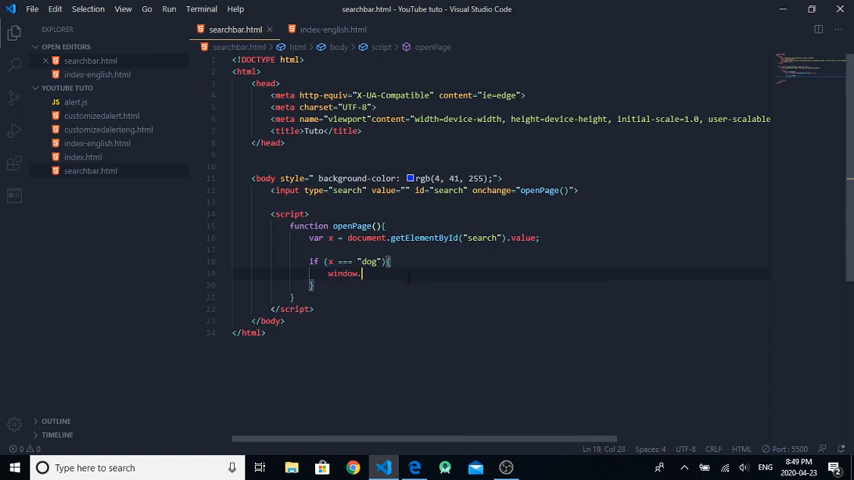
type("open();")
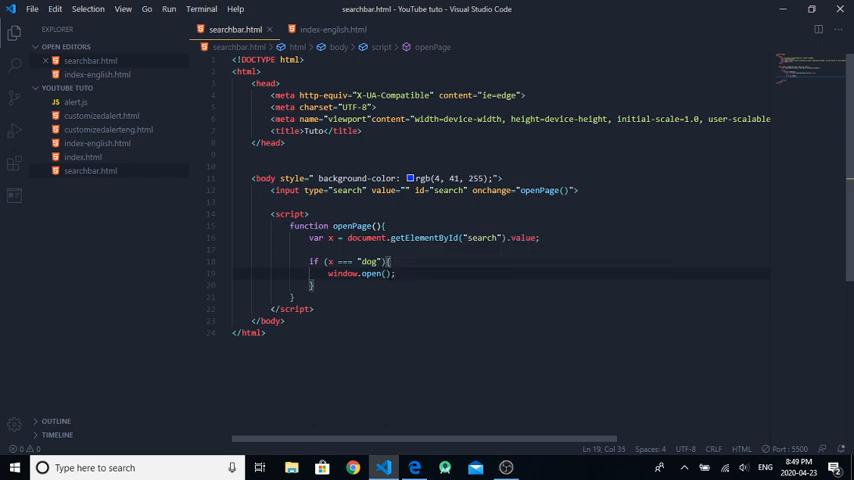
type("\"\"")
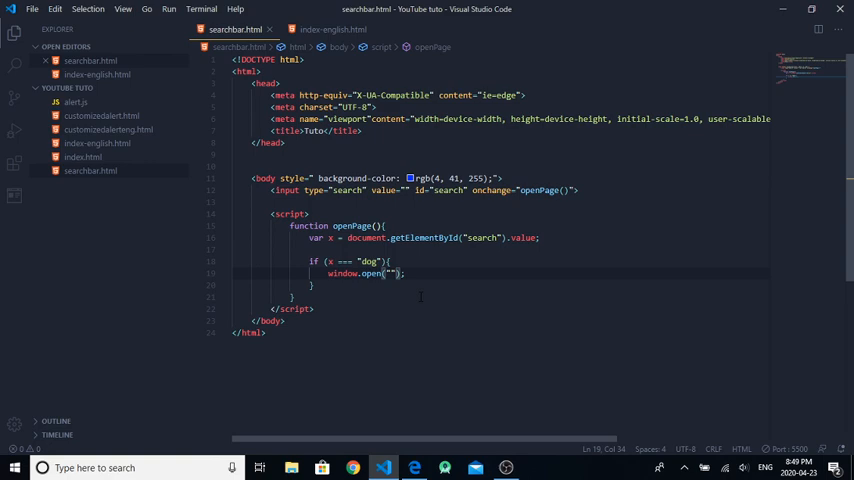
type("/")
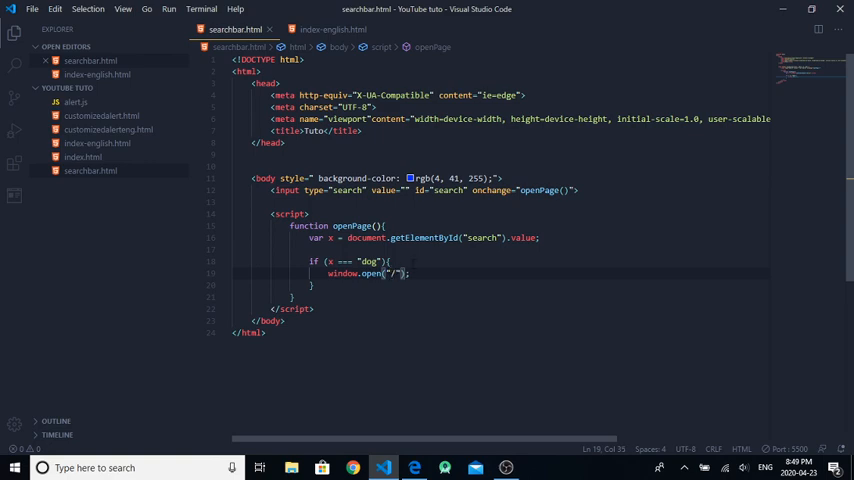
type("/")
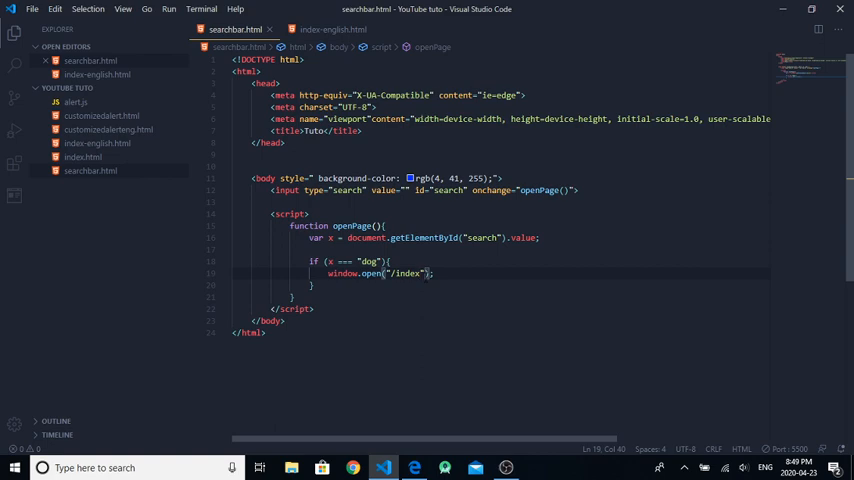
type(".html")
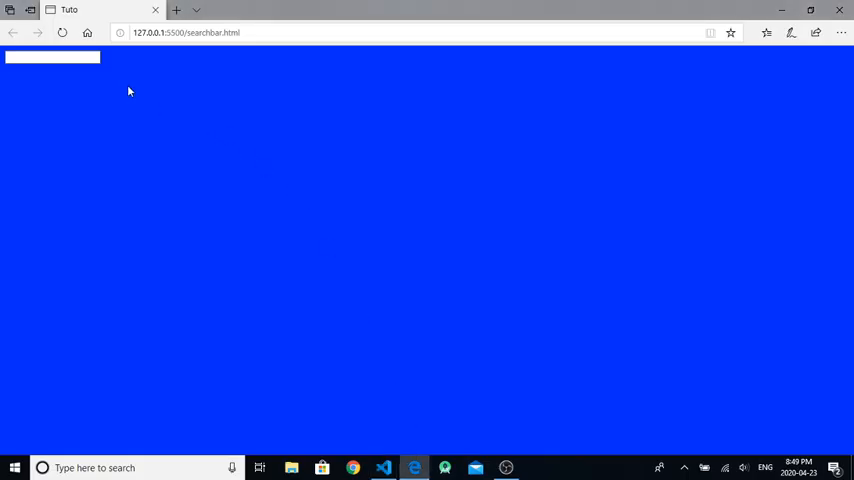
Test the search box with gibberish then 'dog', which opens index.html, and return to the editor.
type("wrqerew")
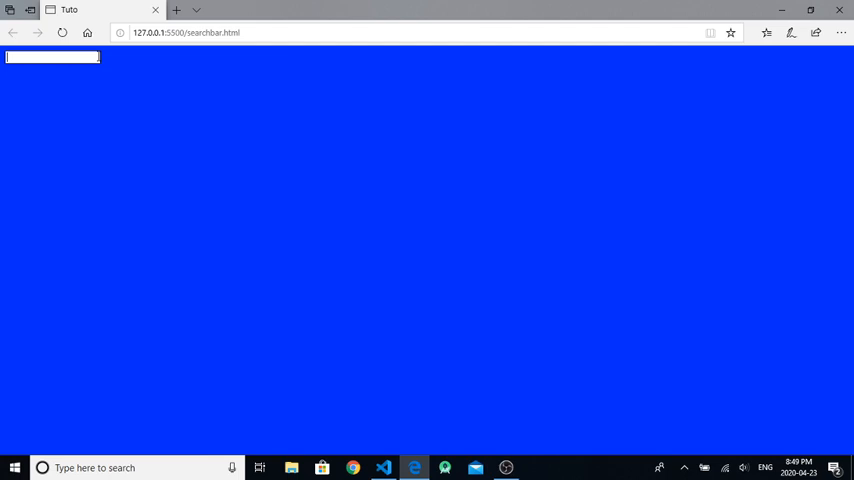
type("dog")
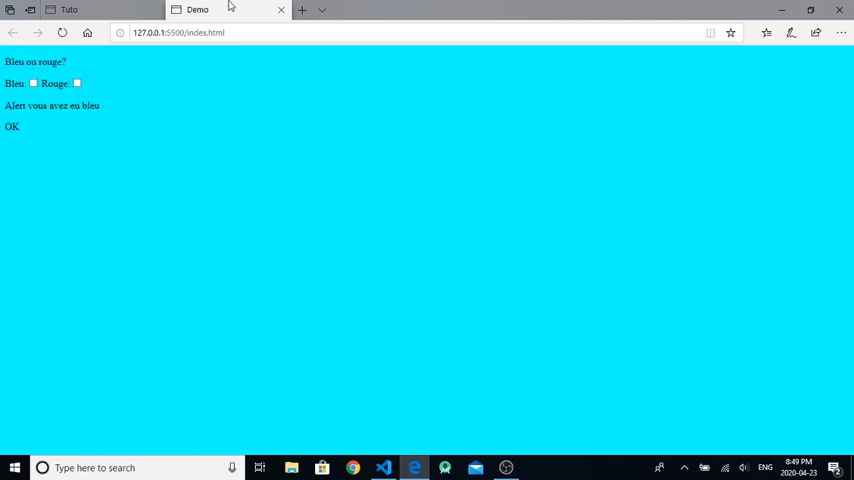
left_click(68, 8)
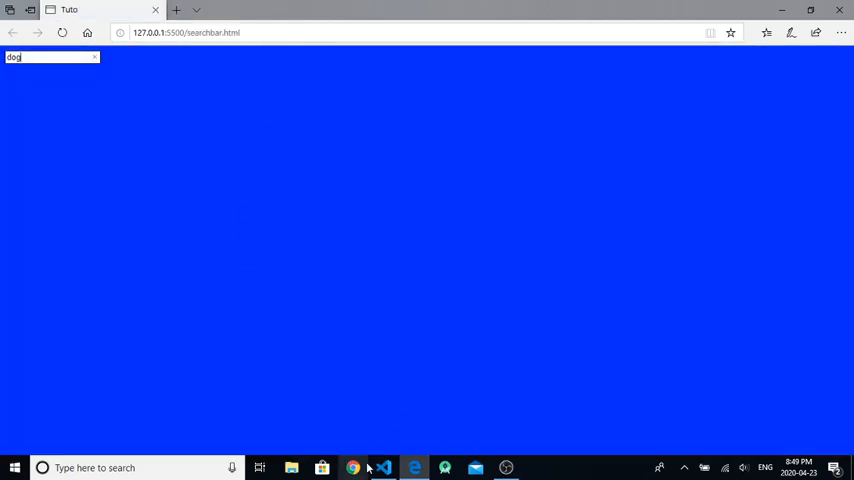
left_click(384, 468)
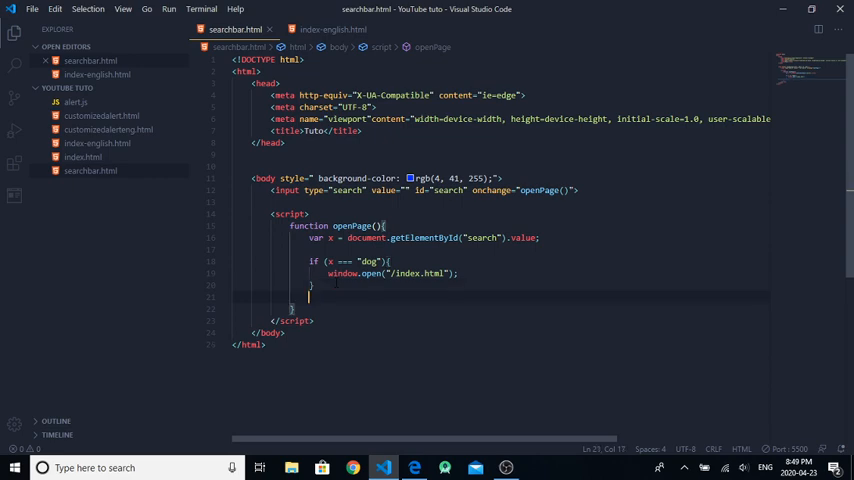
Add a second if block in openPage() with an empty window.open(); call.
type("if (){")
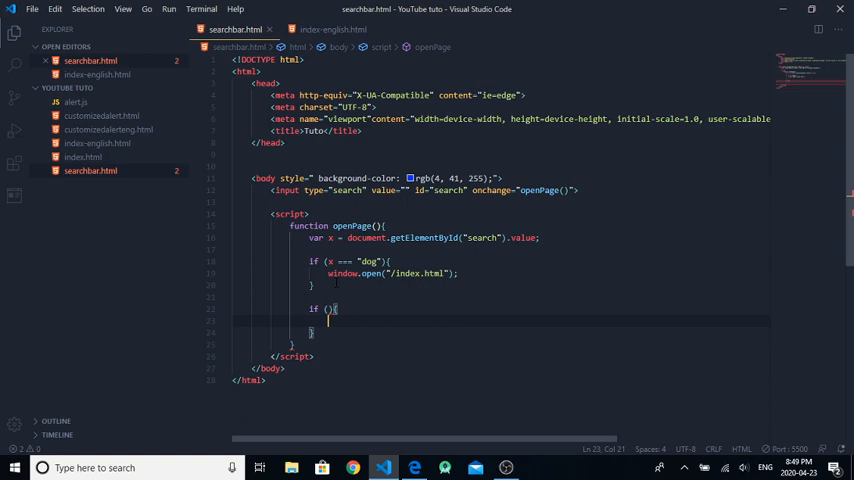
type("window.")
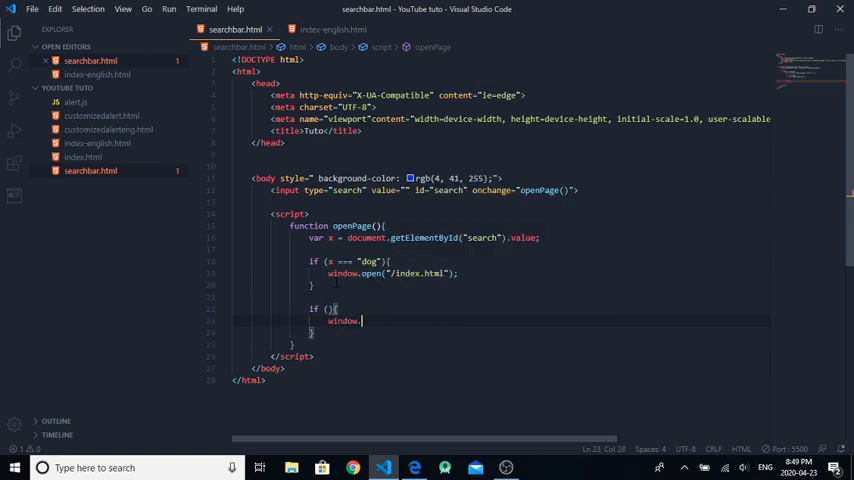
type("open")
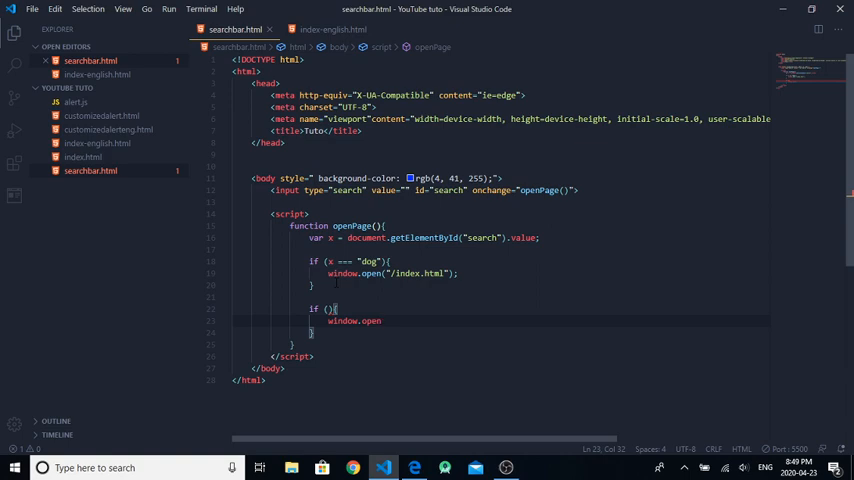
type("()")
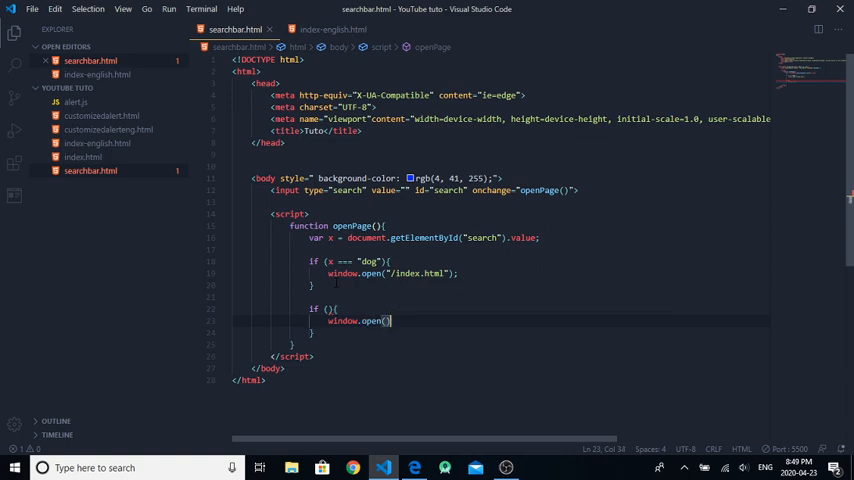
type(";")
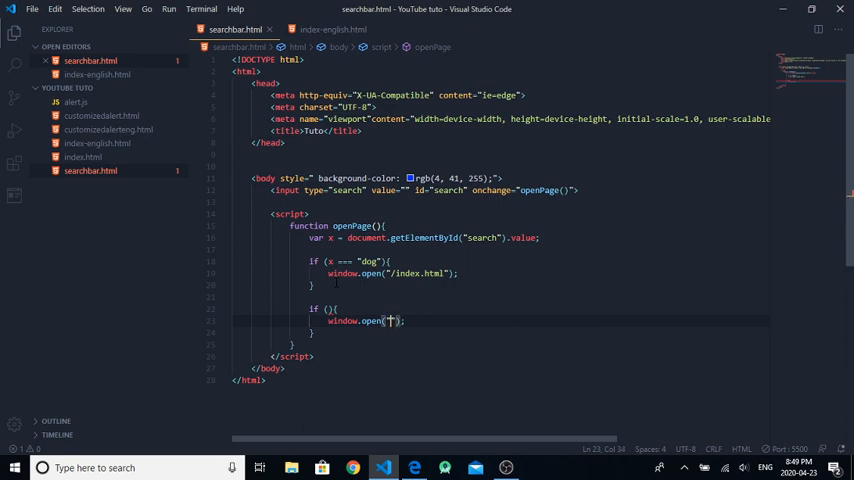
Make the second block open "/customizedalert.html" when x equals "cat".
right_click(90, 170)
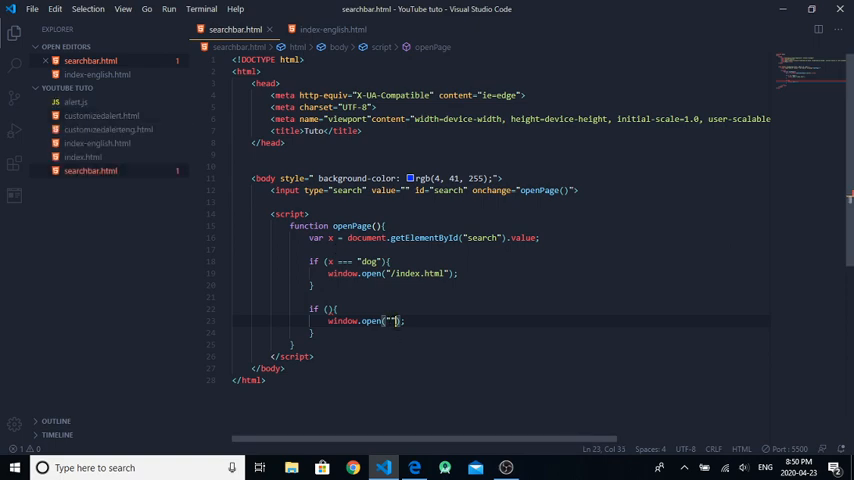
type("/")
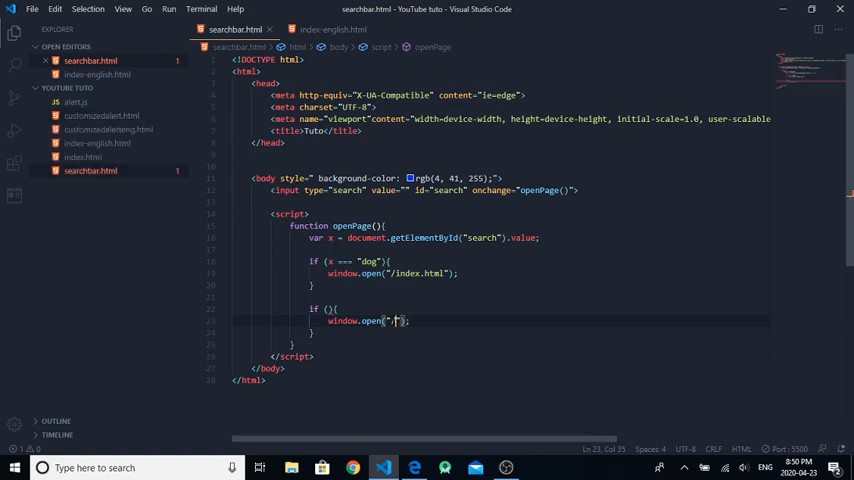
type("customizedalert.html")
left_click(500, 310)
type(" x === ")
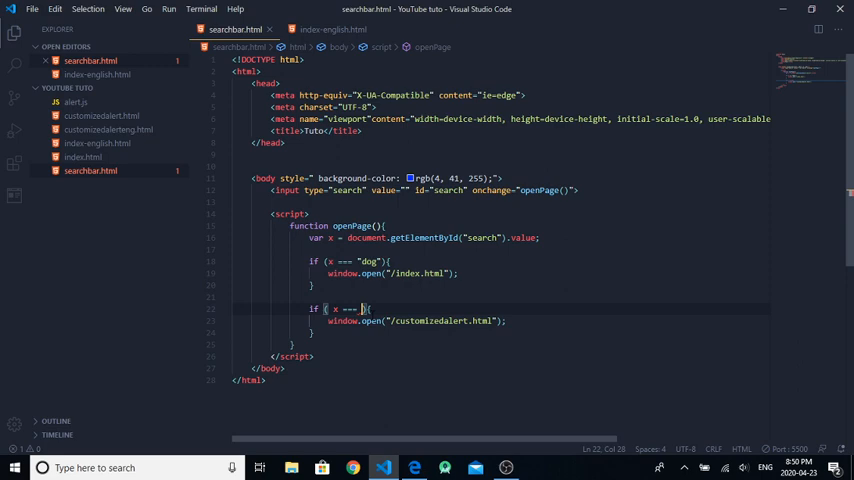
type("cat")
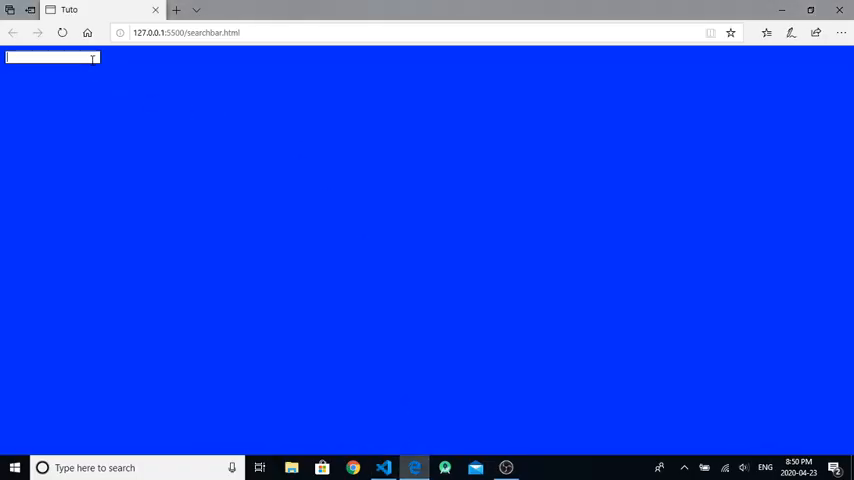
Search 'dog' to open index.html, return, then search 'cat' to open customizedalert.html.
type("dog")
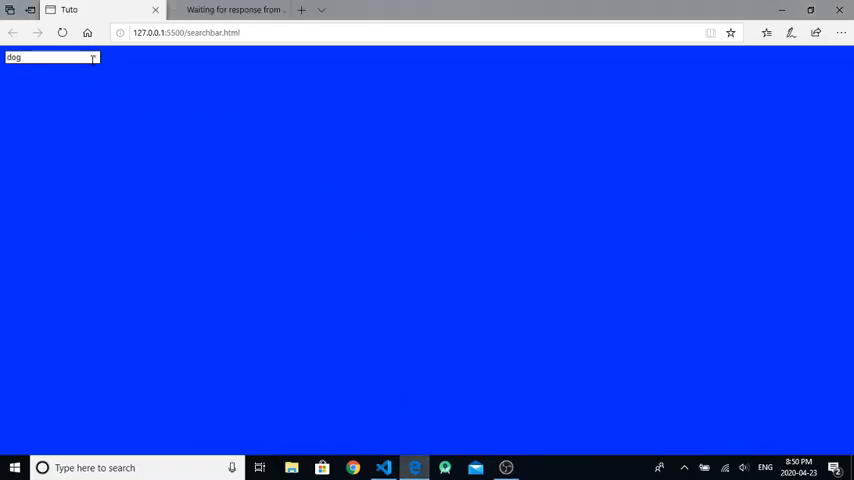
left_click(230, 10)
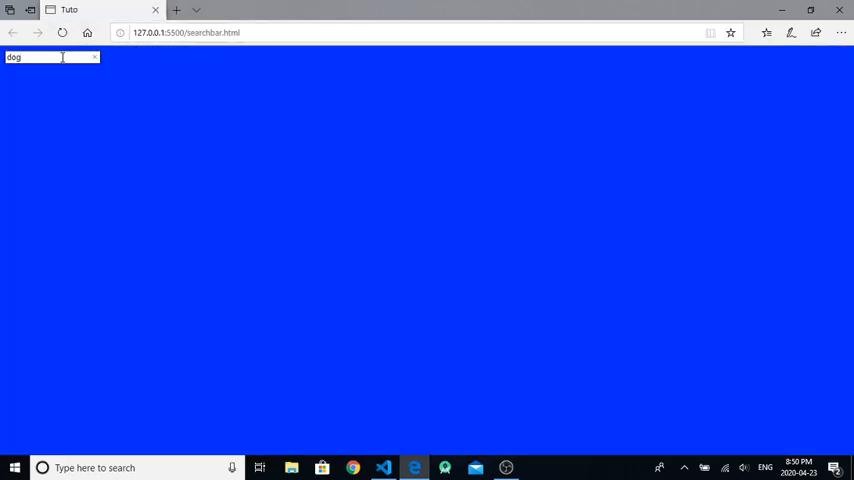
type("cat")
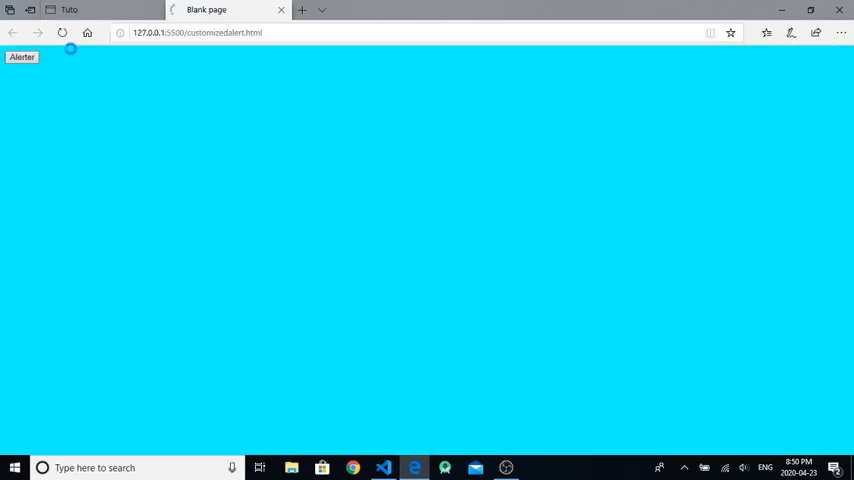
Show and dismiss the green custom alert box, then clear the search box.
left_click(22, 56)
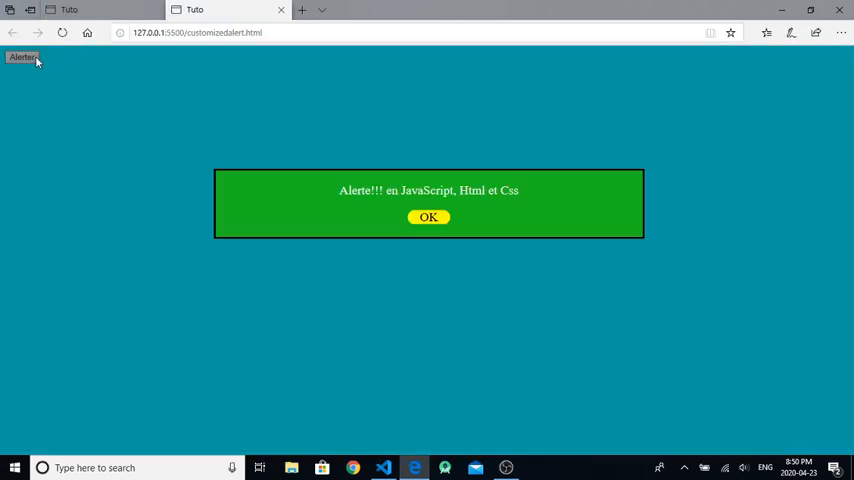
left_click(200, 32)
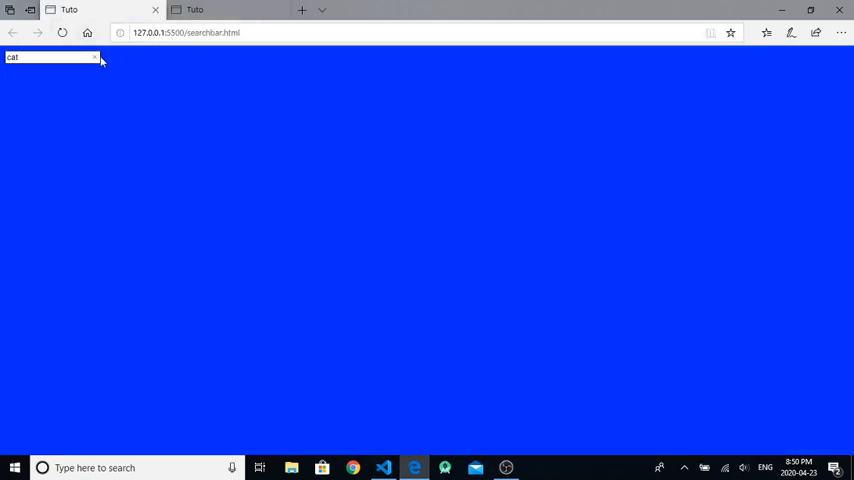
left_click(96, 56)
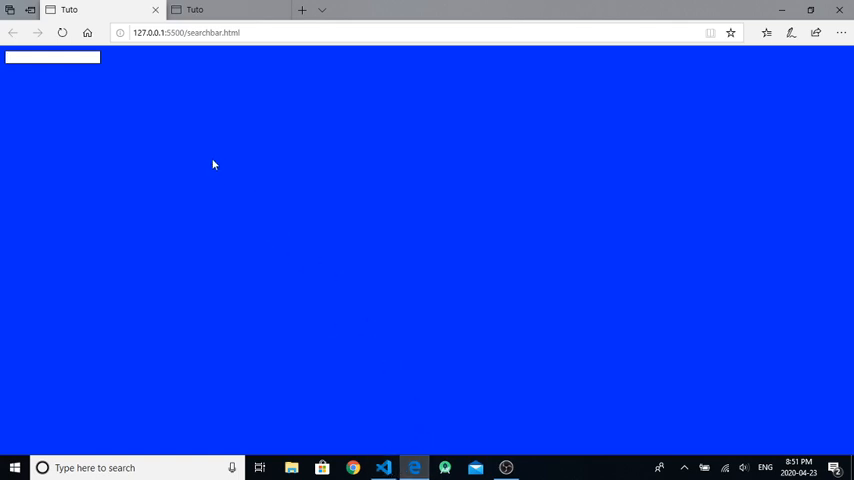
left_click(50, 56)
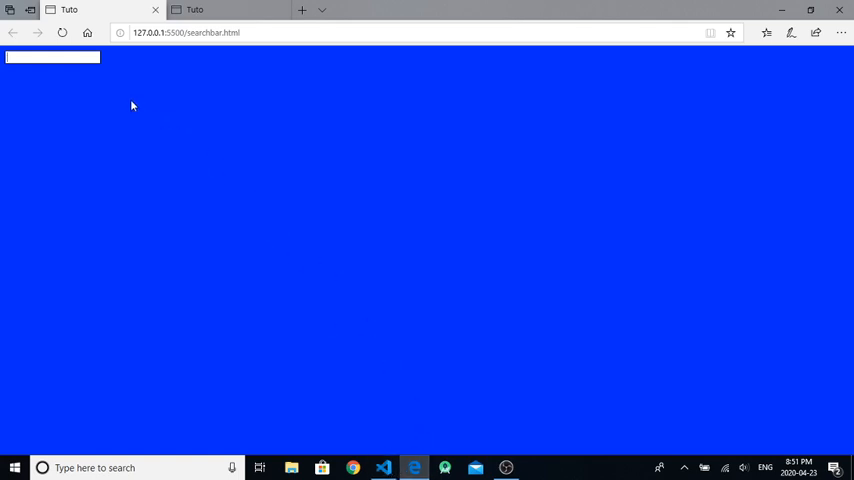